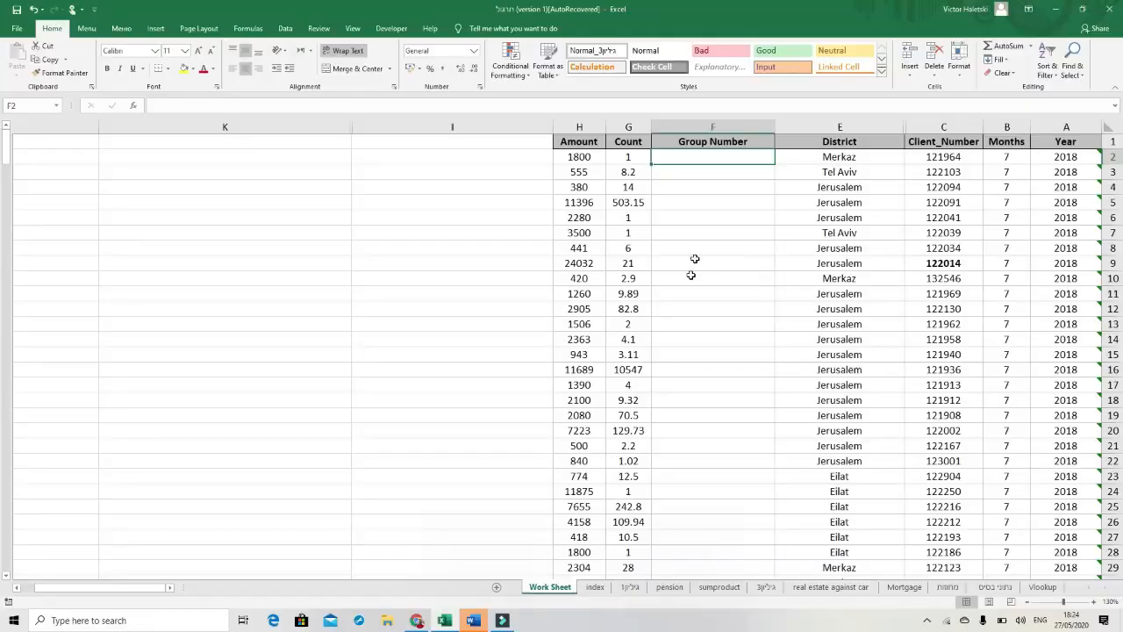
mouse_move(699, 240)
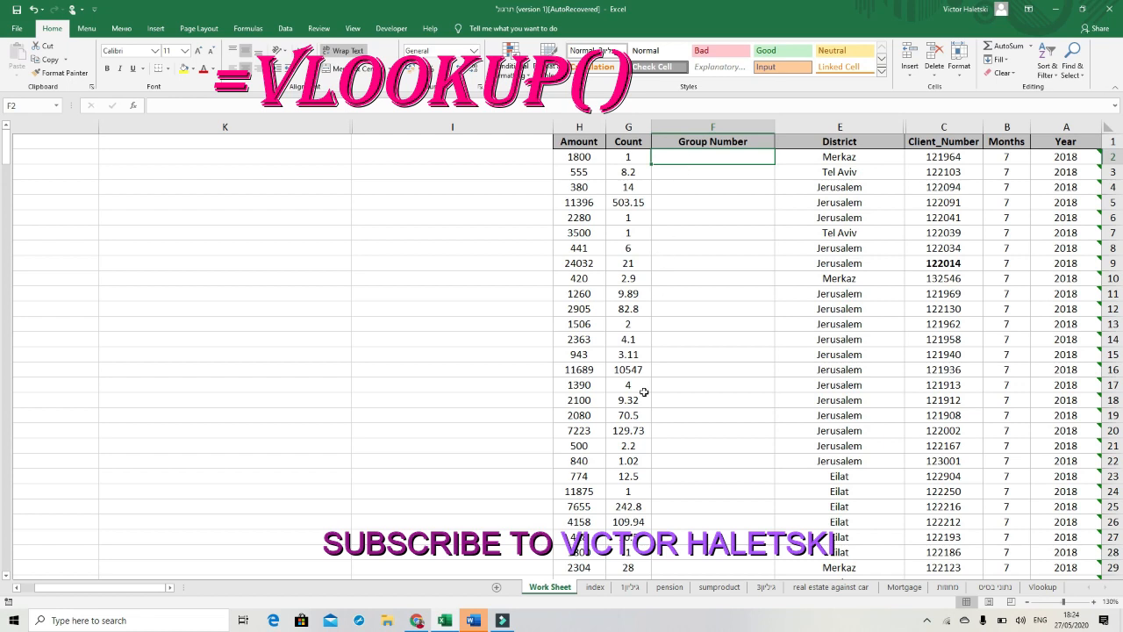
mouse_move(723, 197)
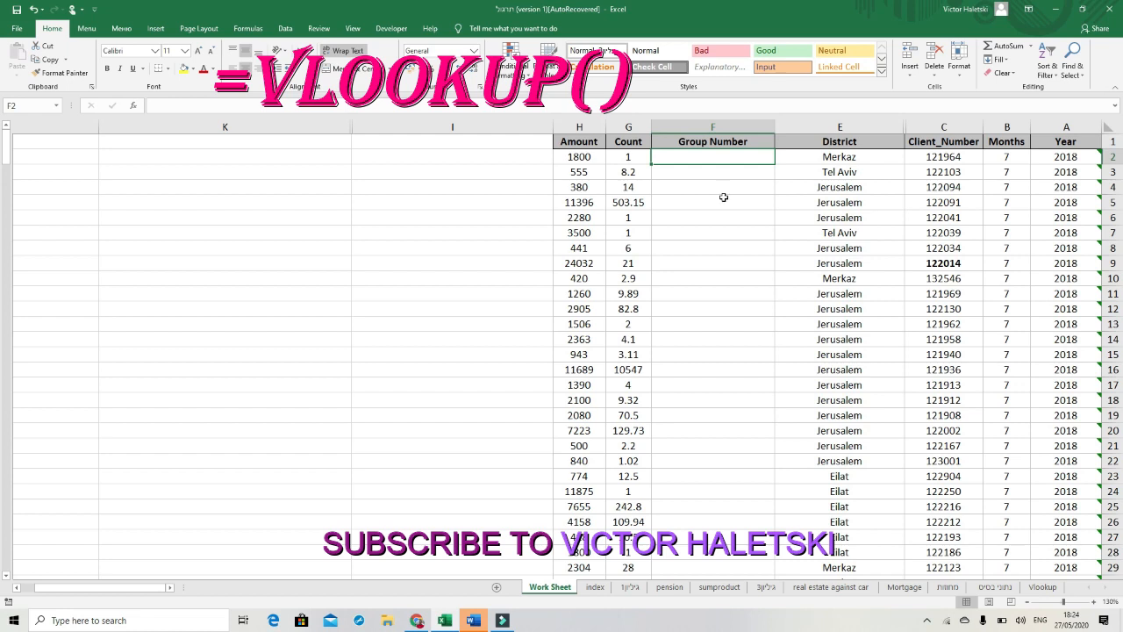
- Review the client-to-group table on the index sheet, then return to Work Sheet
left_click(595, 587)
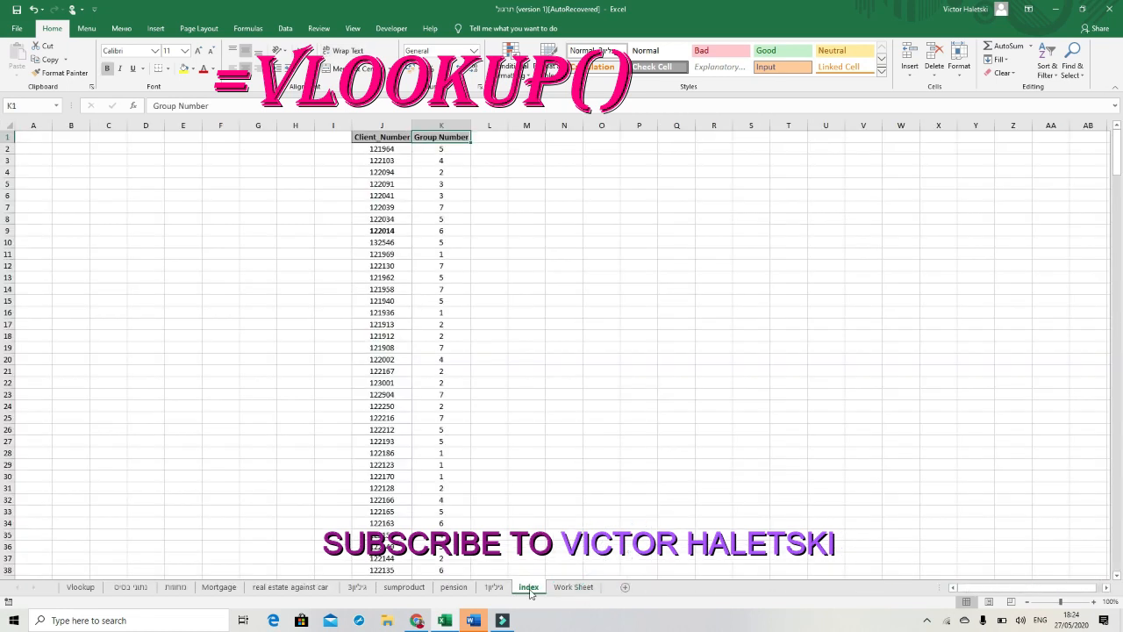
left_click(549, 586)
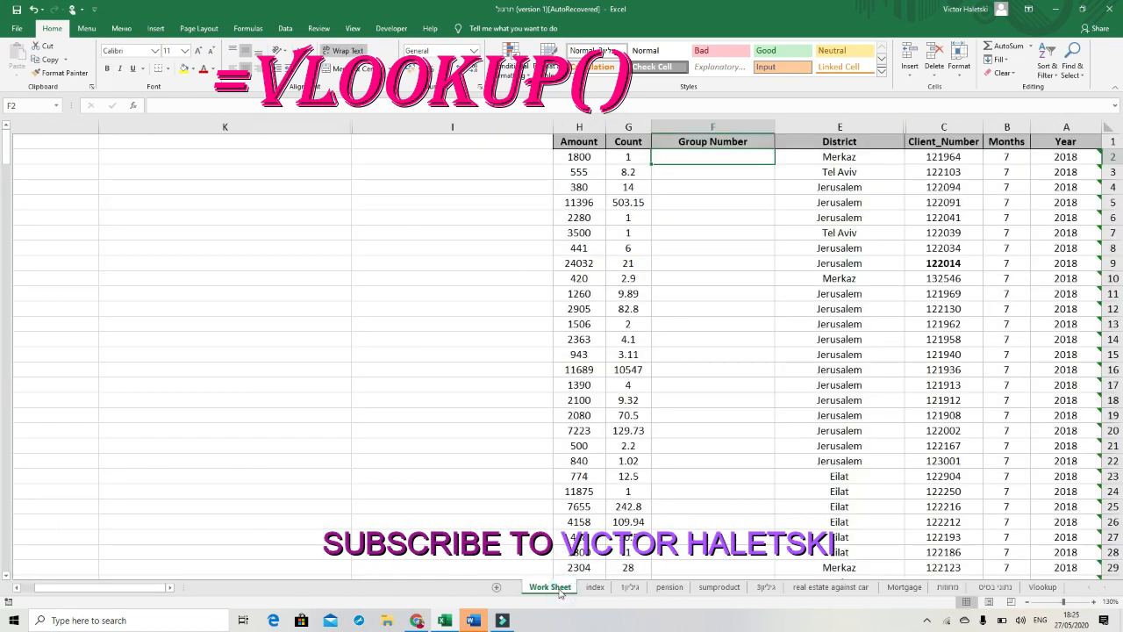
mouse_move(1043, 202)
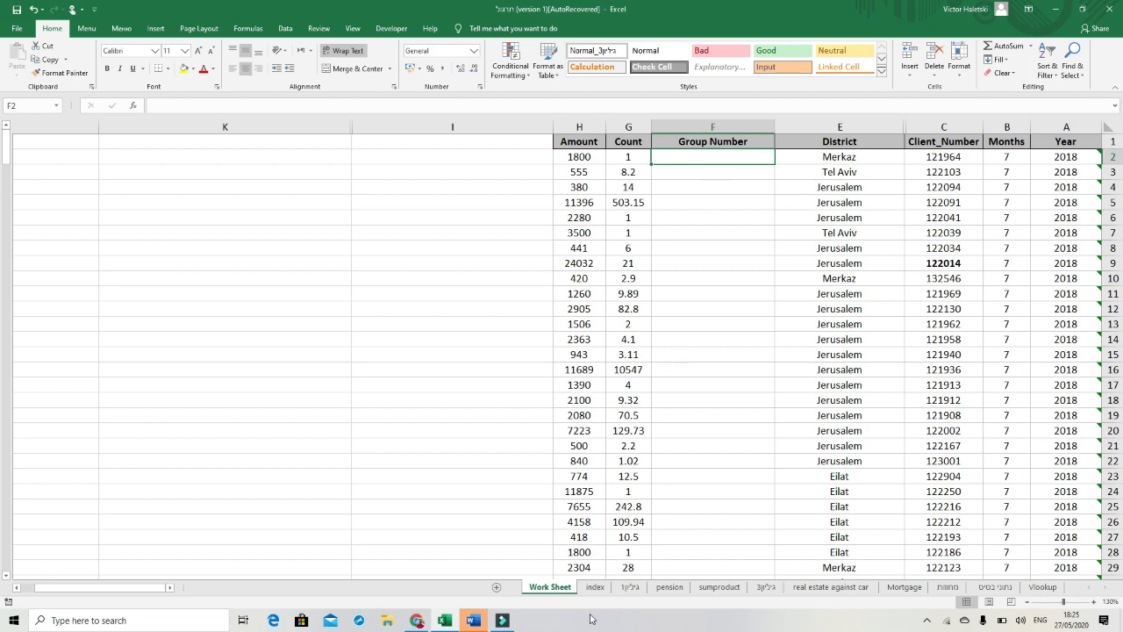
left_click(528, 586)
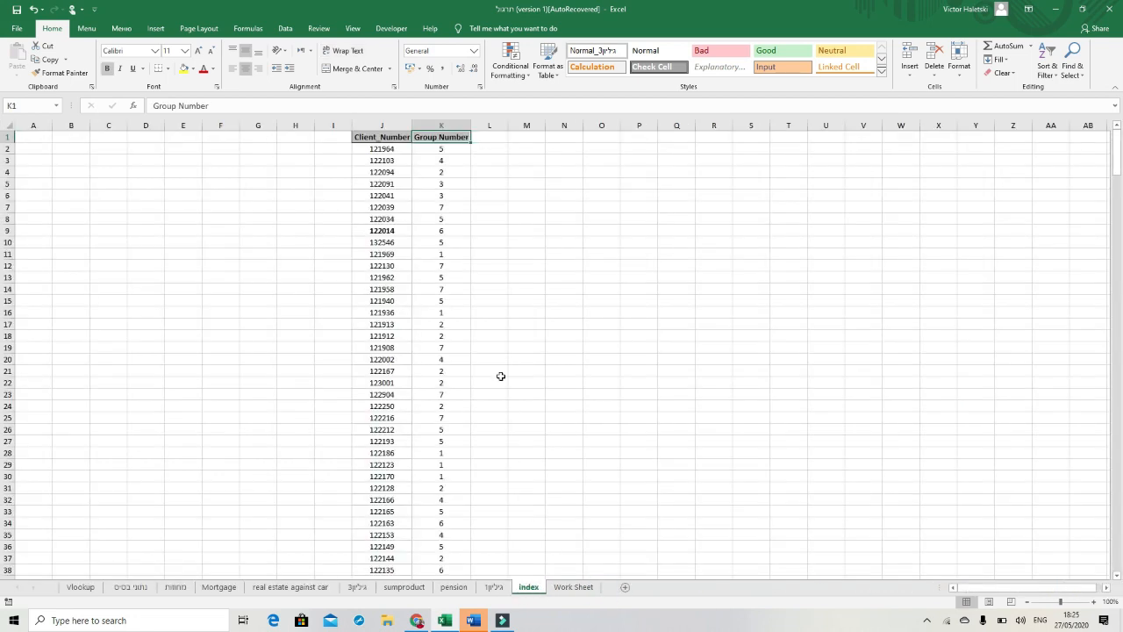
mouse_move(440, 324)
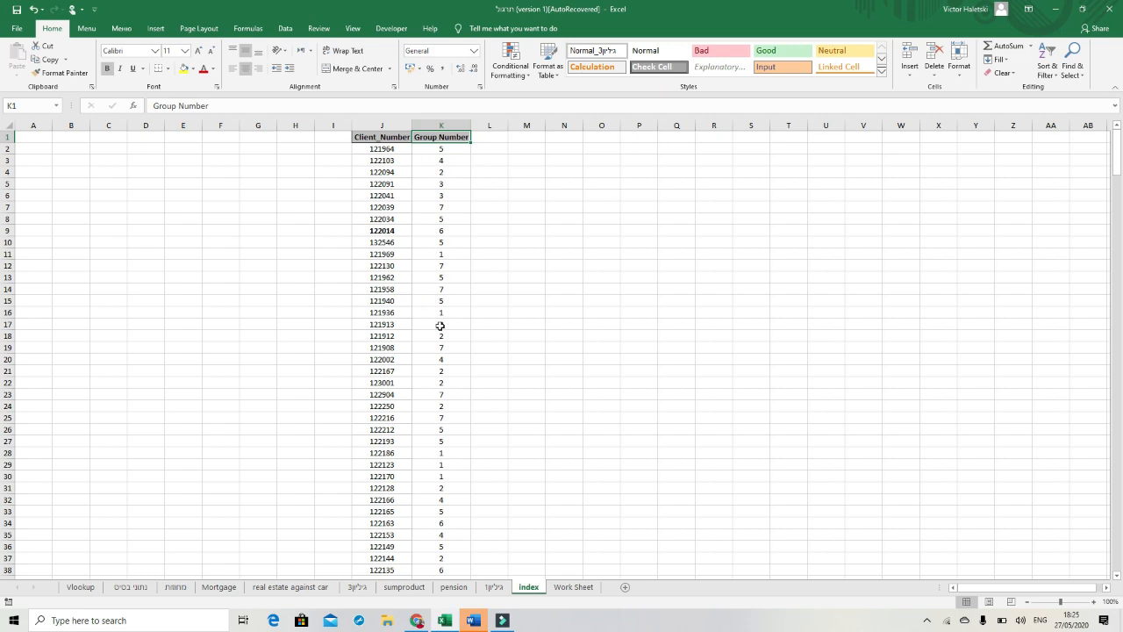
left_click(549, 587)
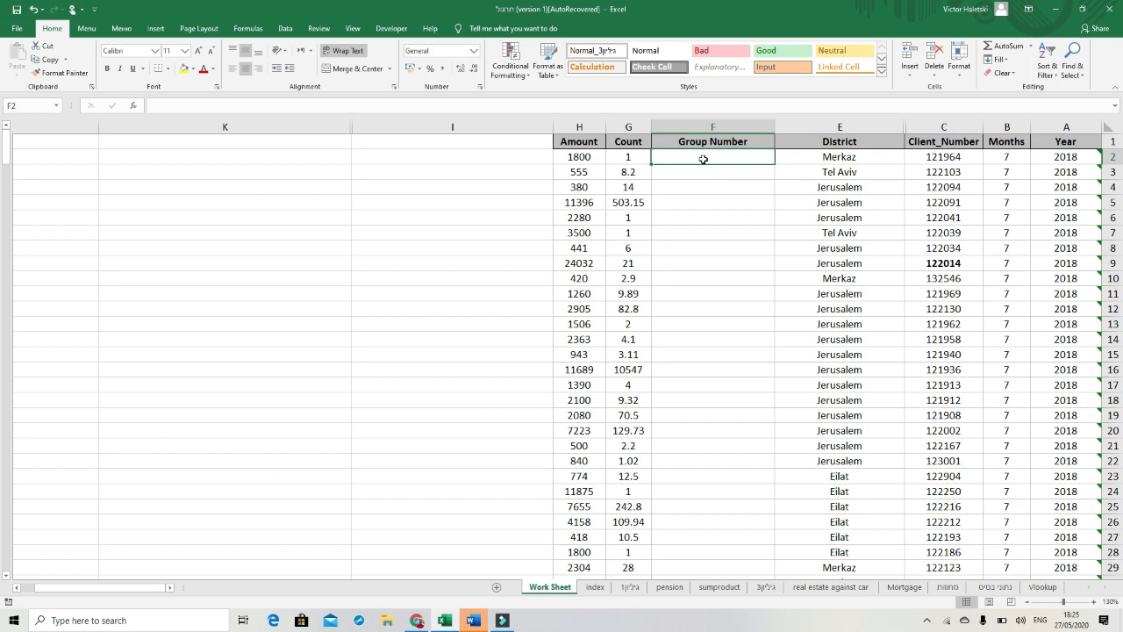
- Start =VLOOKUP( in F2 using column C (Client_Number) as the lookup value
type("=")
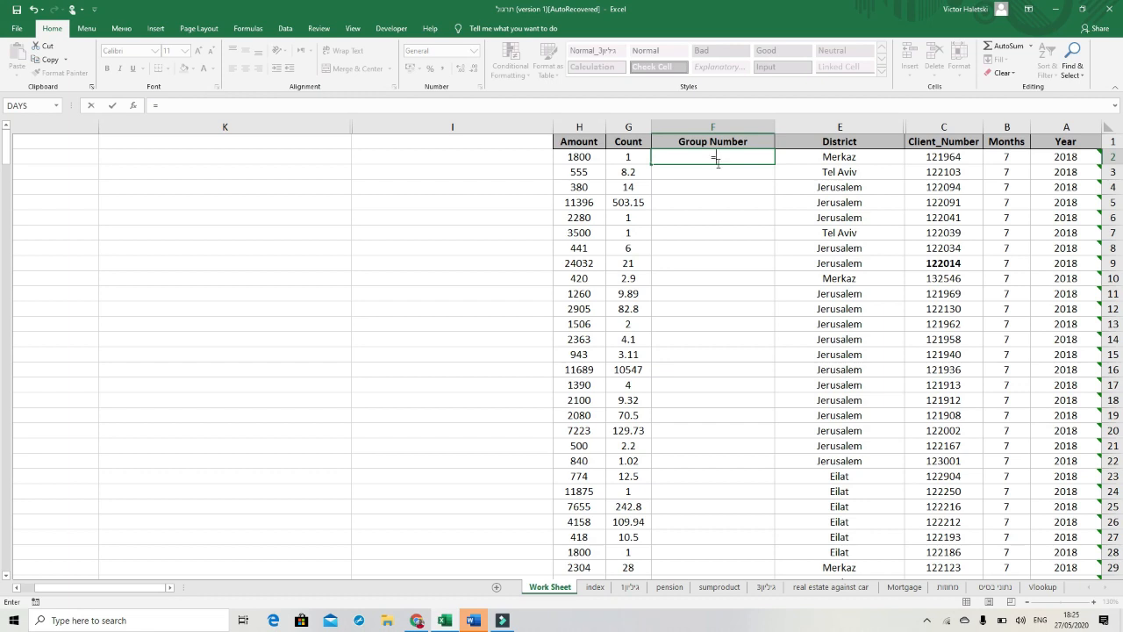
type("v")
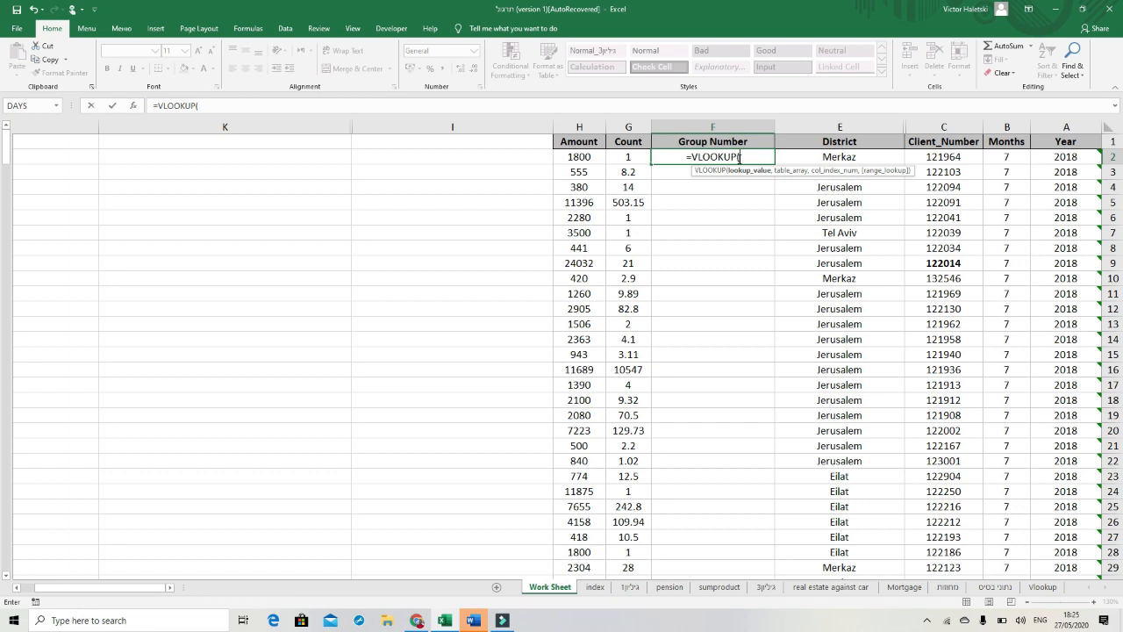
mouse_move(747, 179)
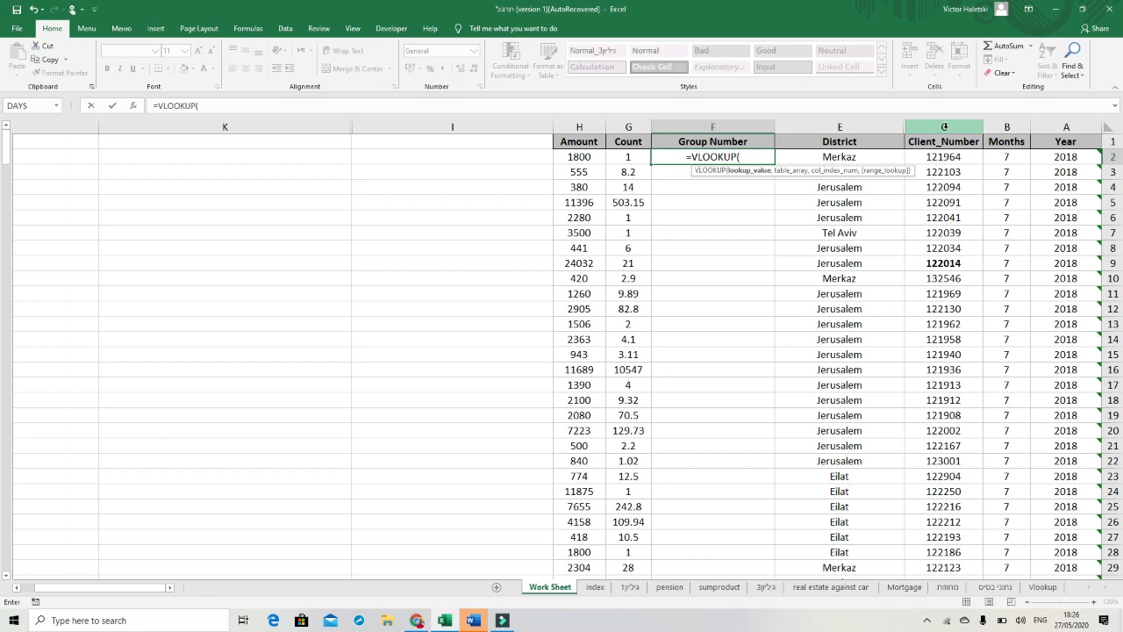
left_click(943, 126)
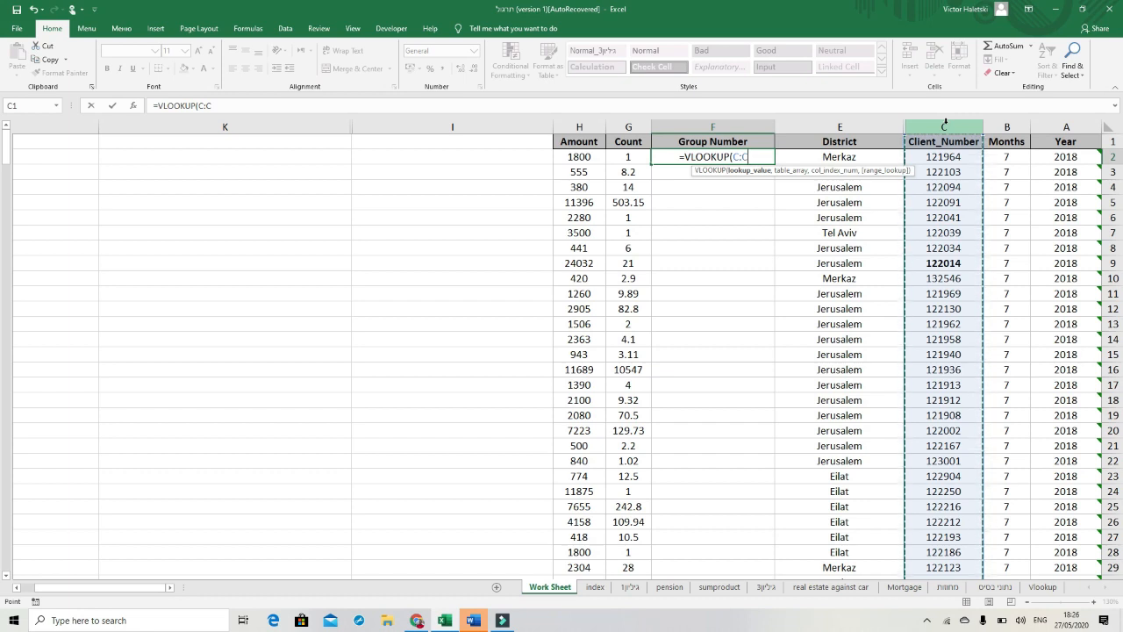
type(",")
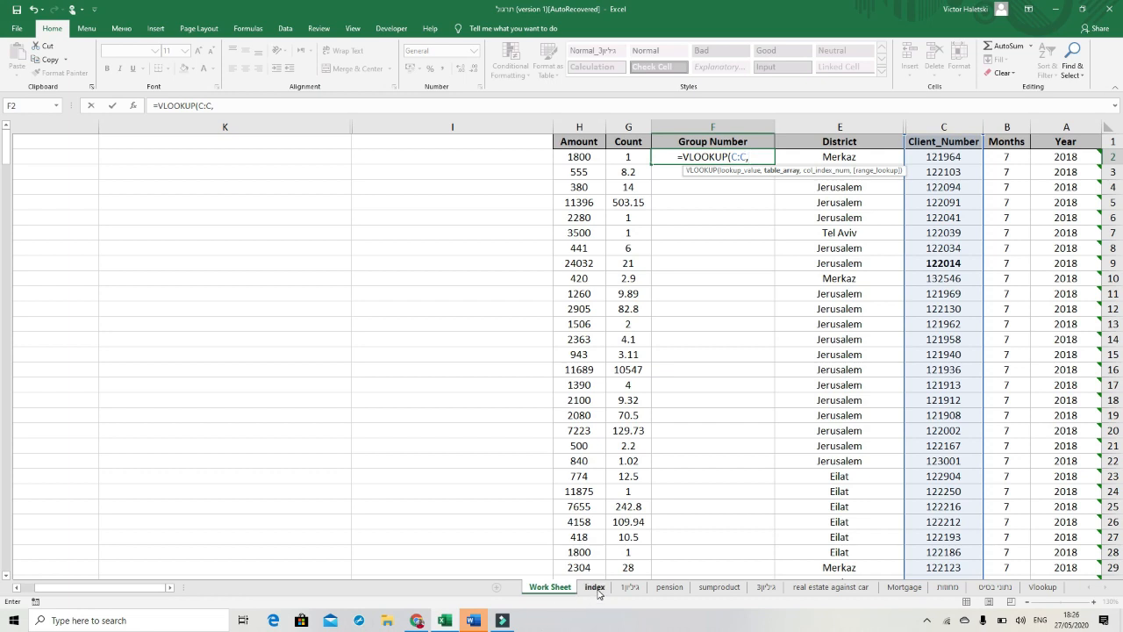
- Complete F2's VLOOKUP with index!J:K, column 2, FALSE, returning group 5
left_click(594, 586)
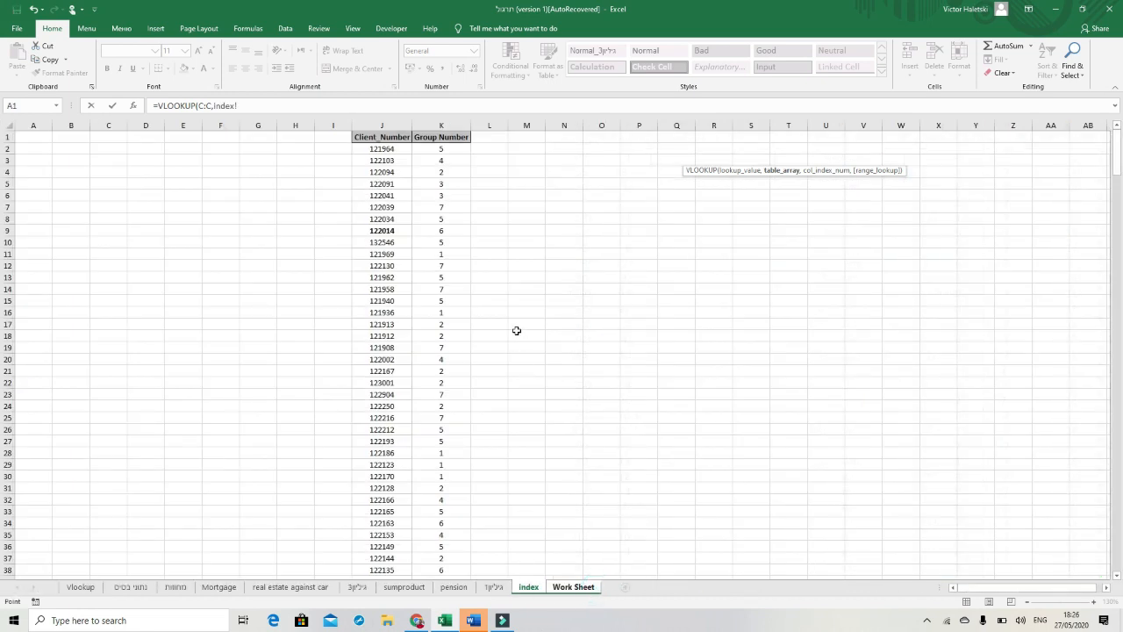
mouse_move(775, 175)
type("J:K,")
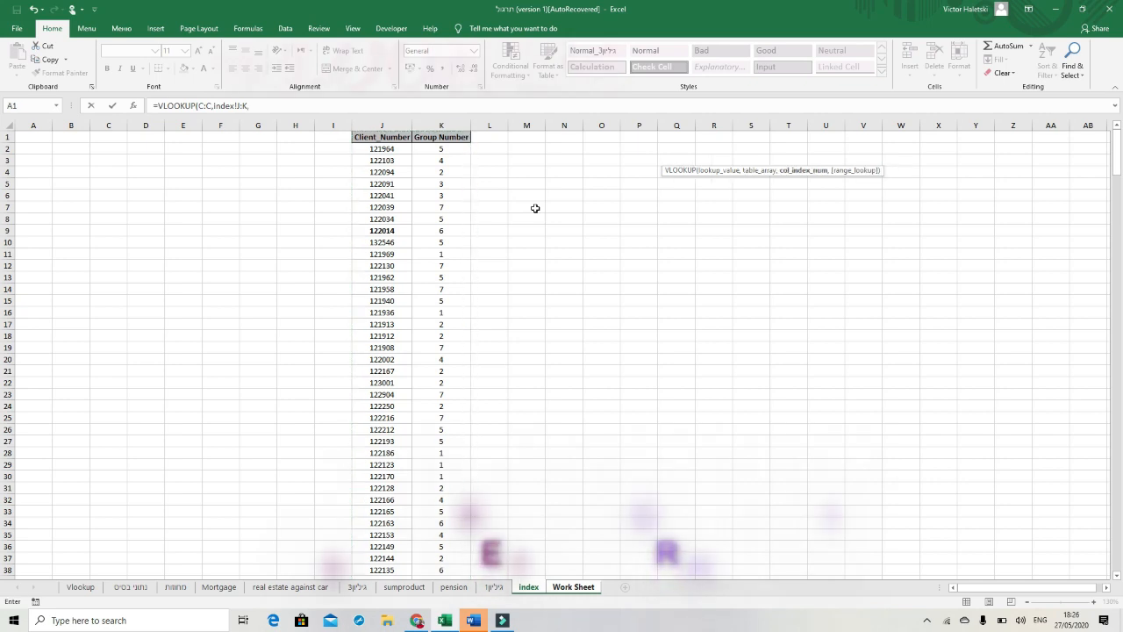
mouse_move(788, 173)
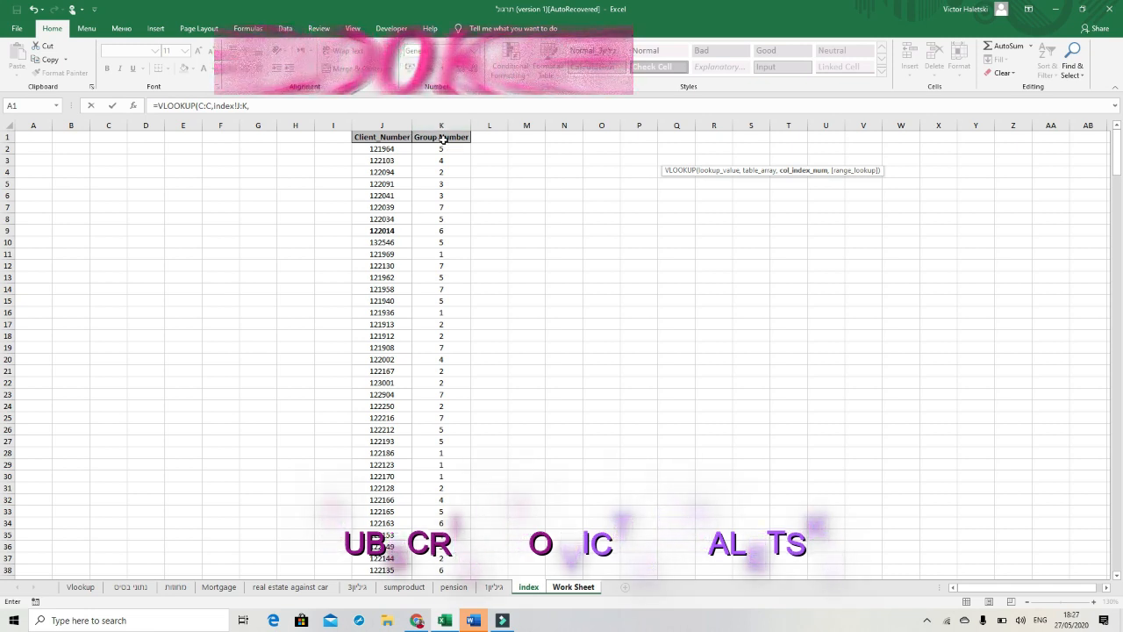
type("2")
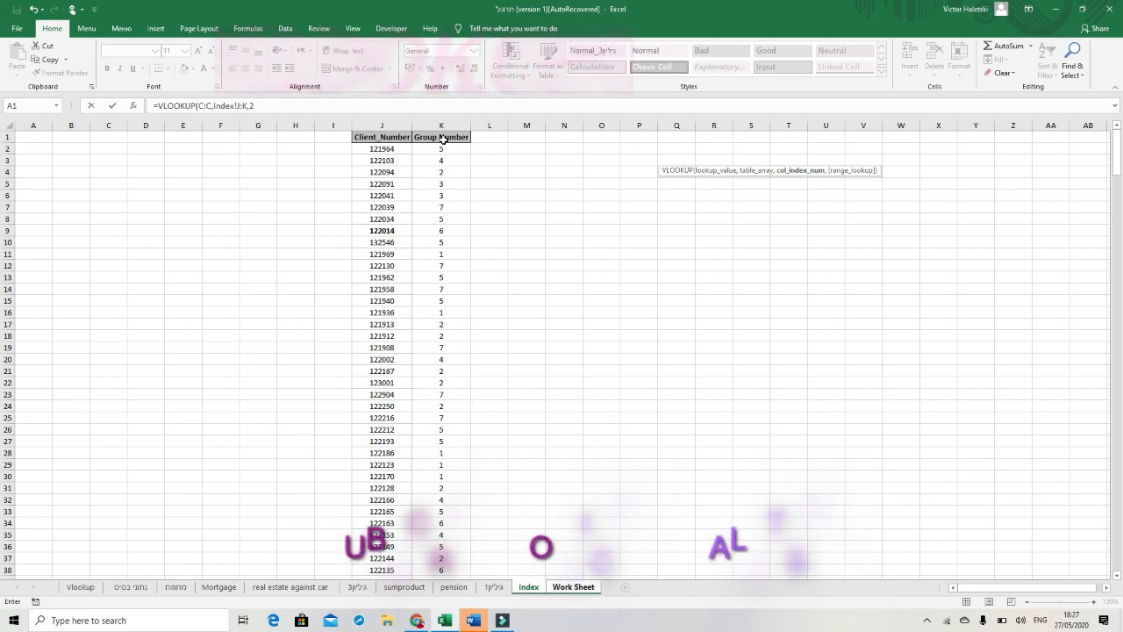
type(",FALSE)")
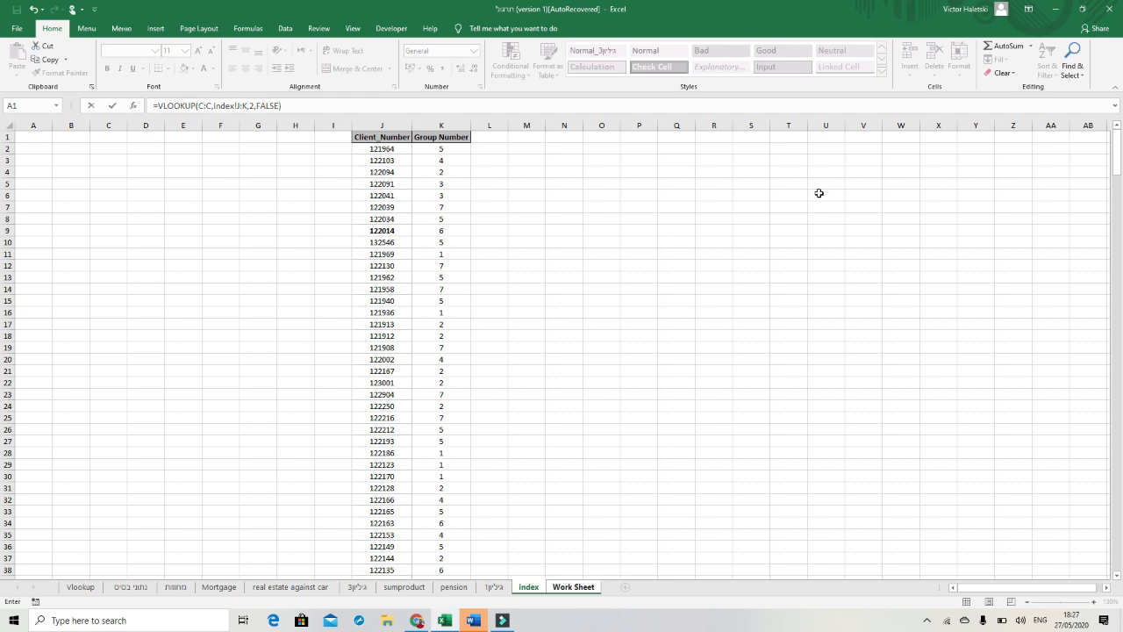
left_click(573, 586)
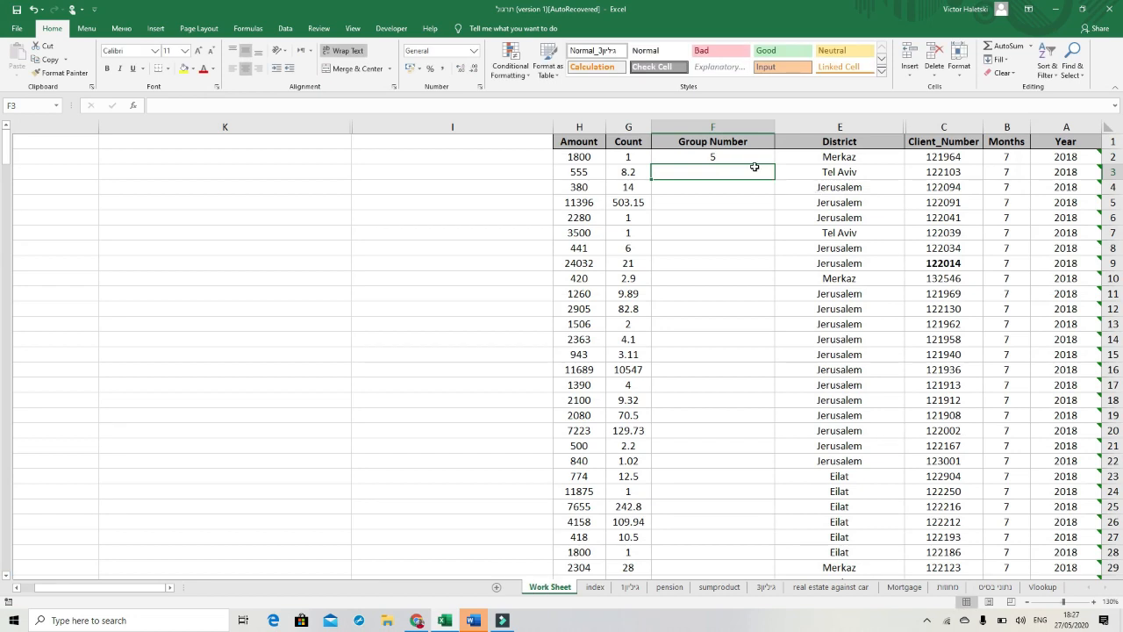
- Copy F2's VLOOKUP down the Group Number column, check results, and select client 121386
left_click(712, 157)
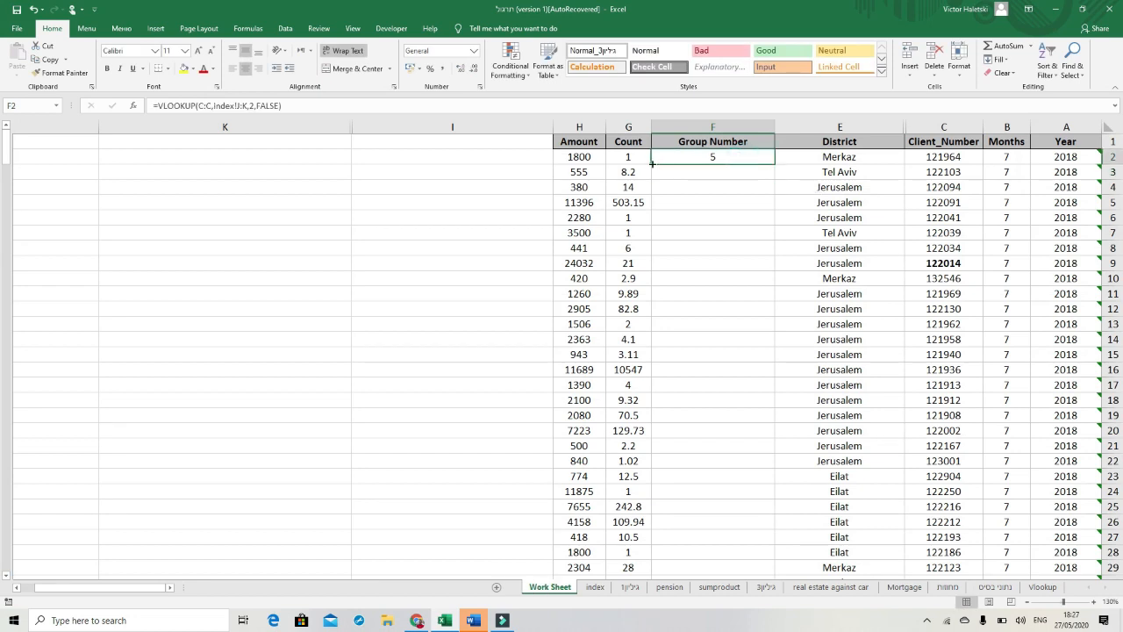
left_click_drag(713, 157, 713, 567)
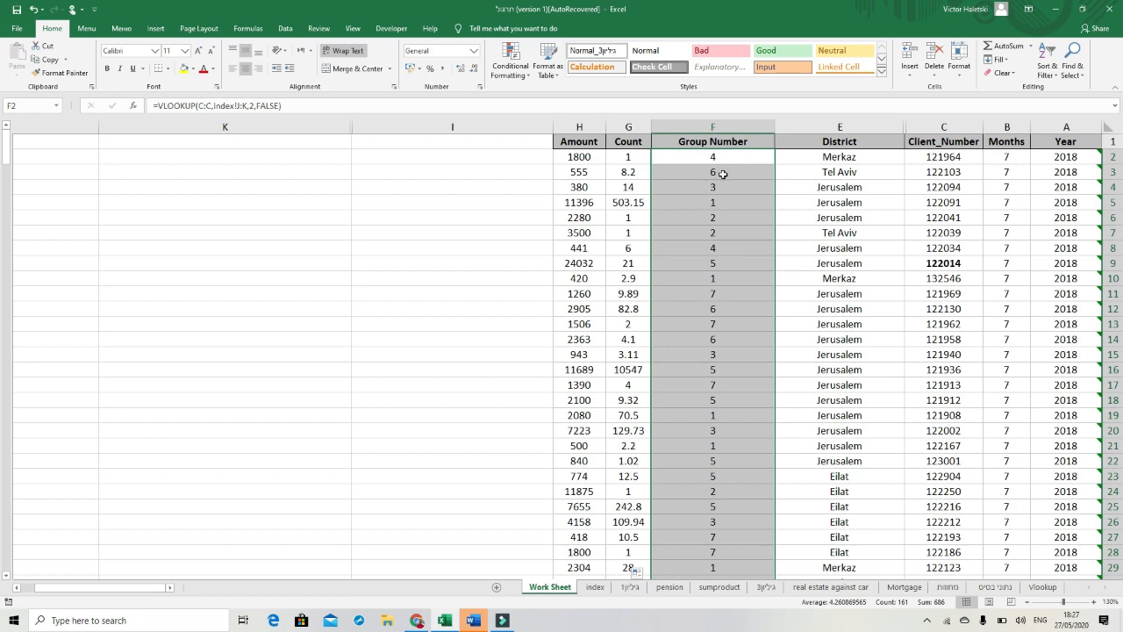
scroll("down", 3)
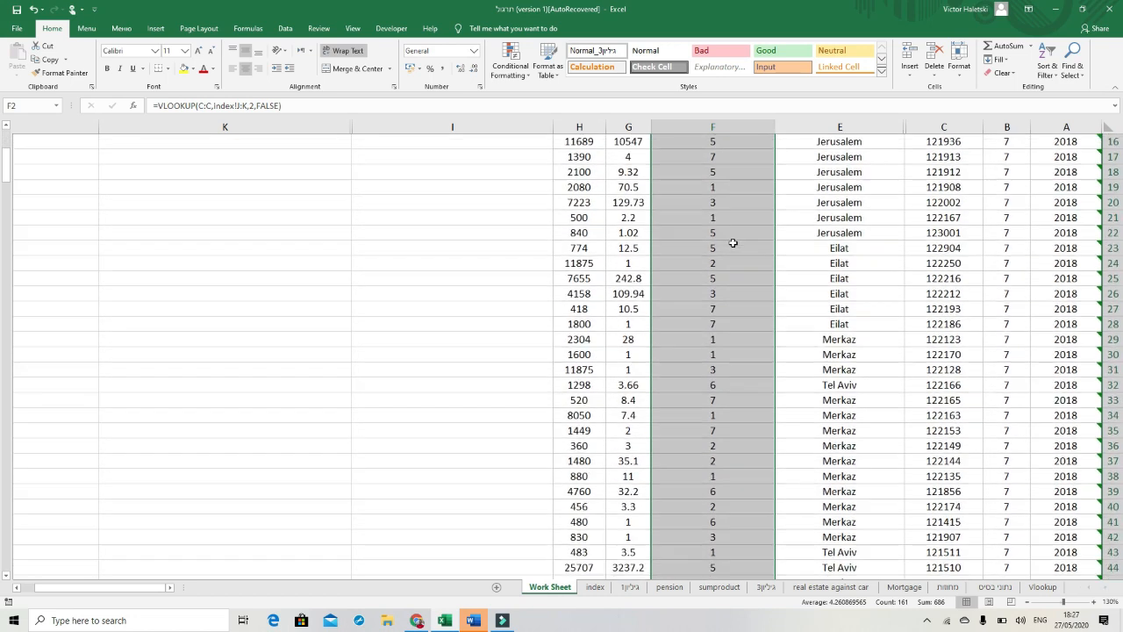
scroll("down", 3)
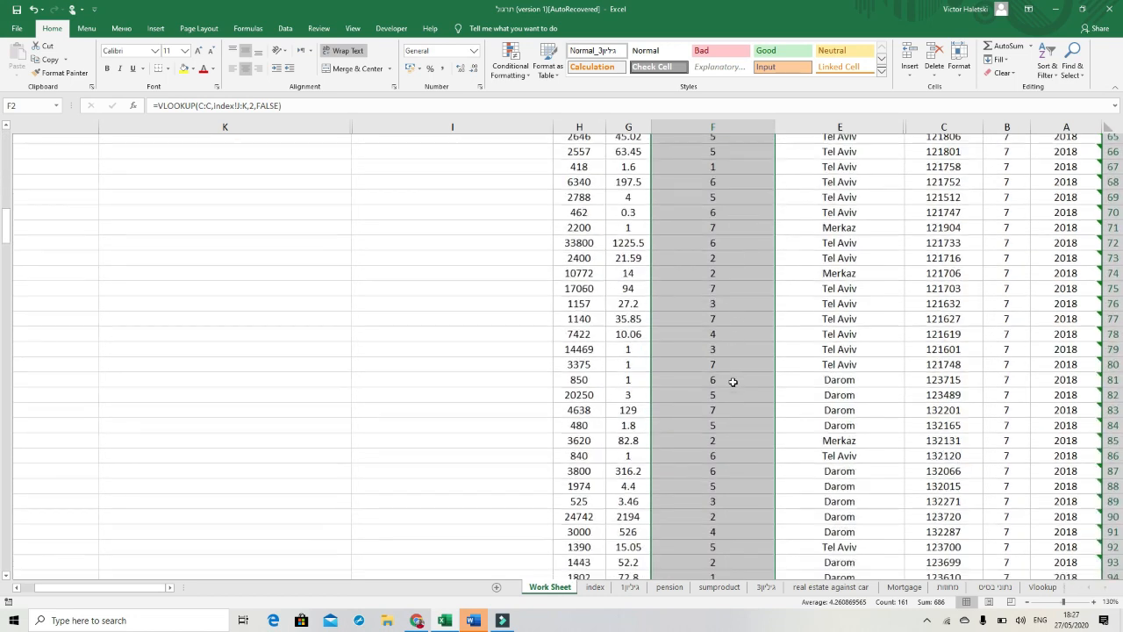
scroll("down", 3)
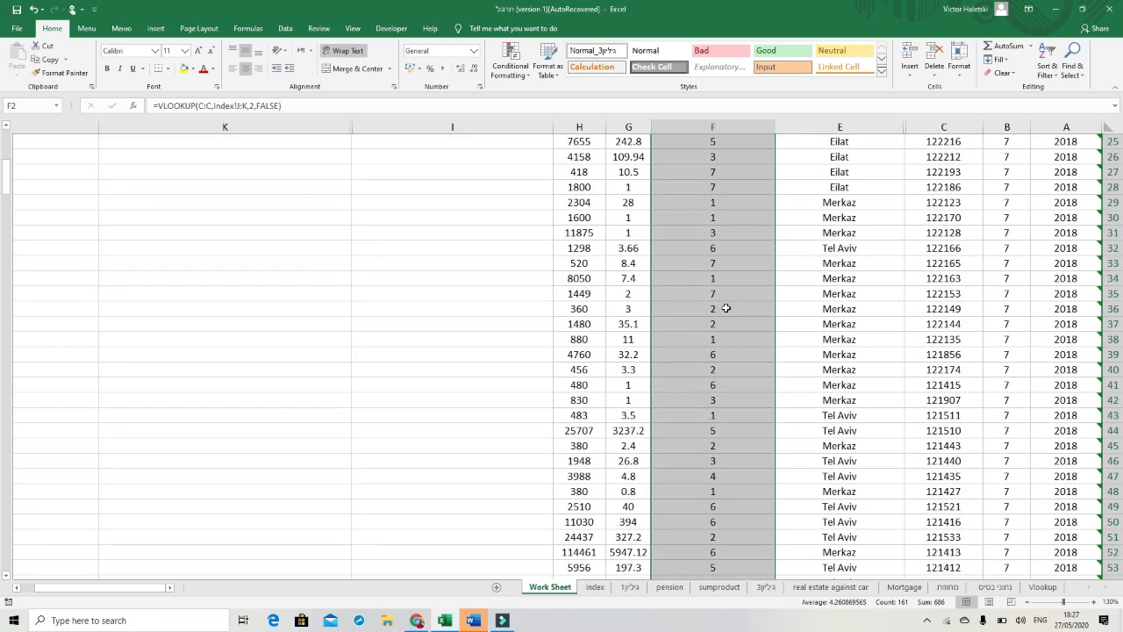
scroll("down", 3)
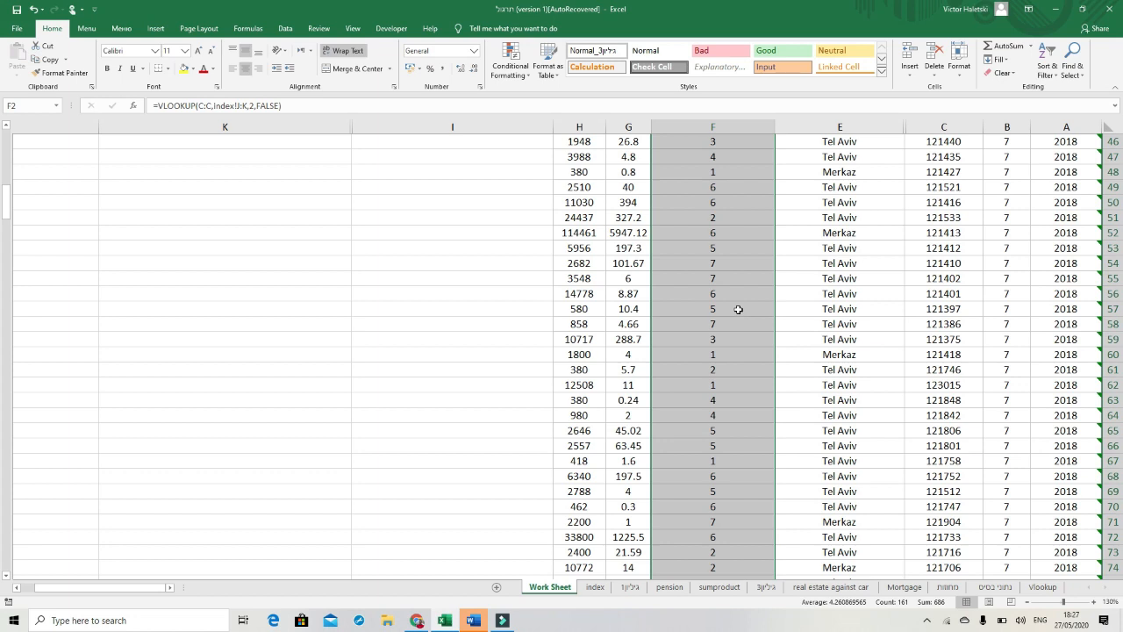
mouse_move(721, 324)
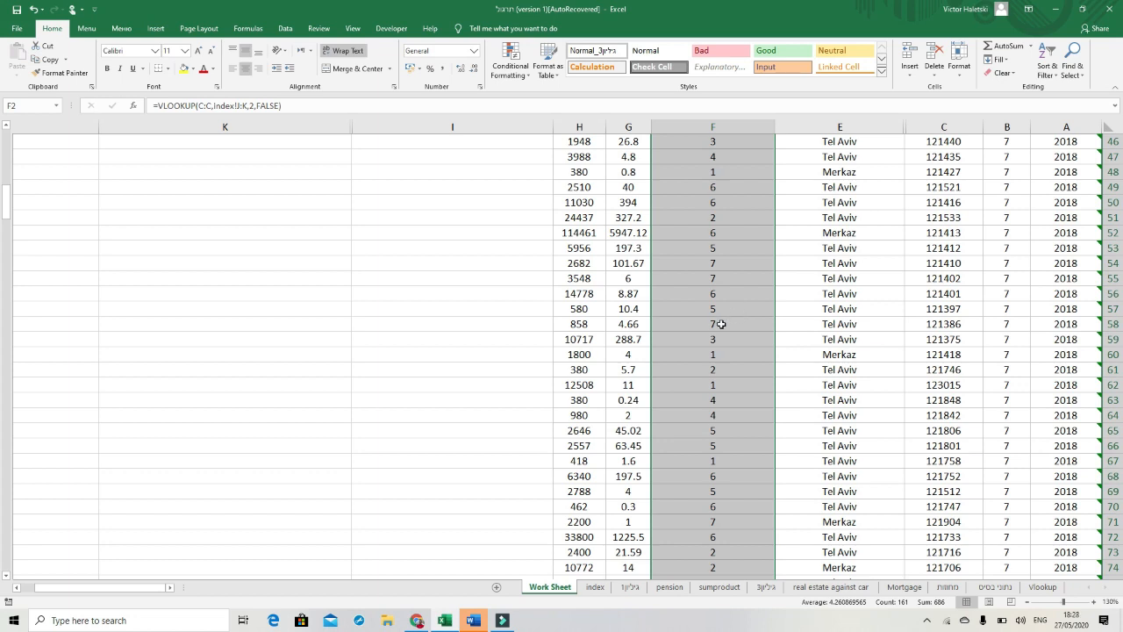
mouse_move(895, 332)
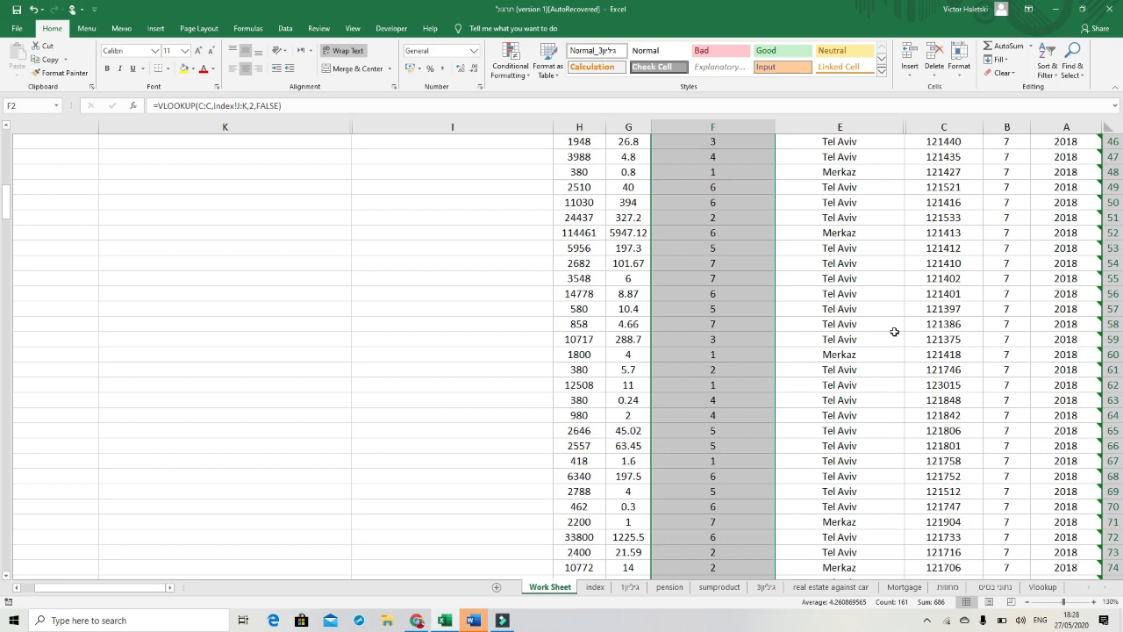
left_click(944, 324)
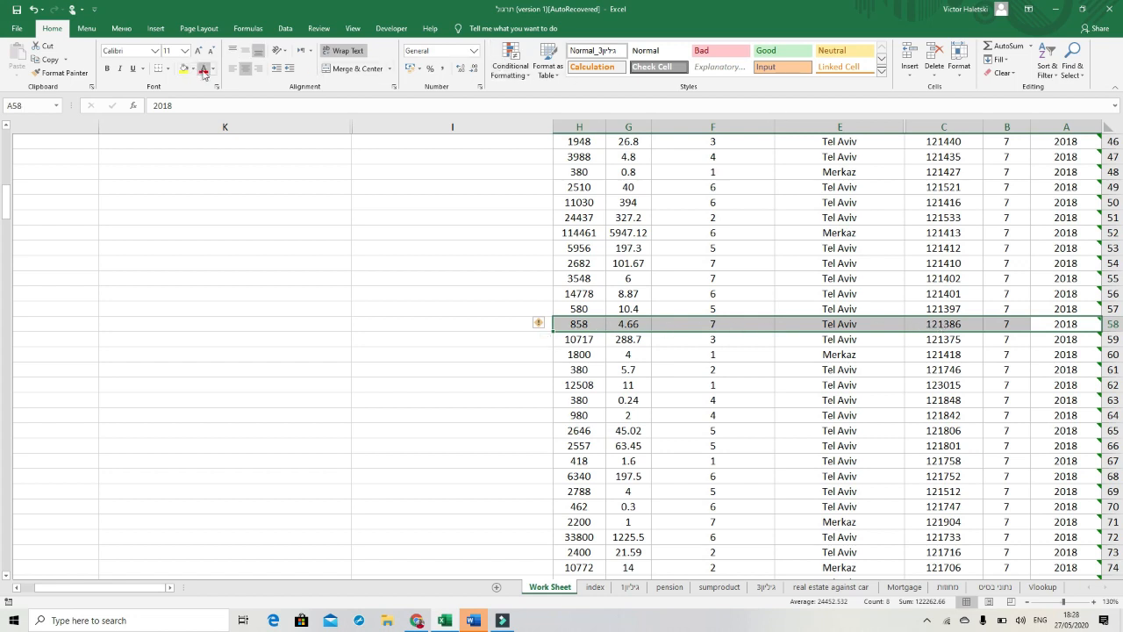
left_click(202, 69)
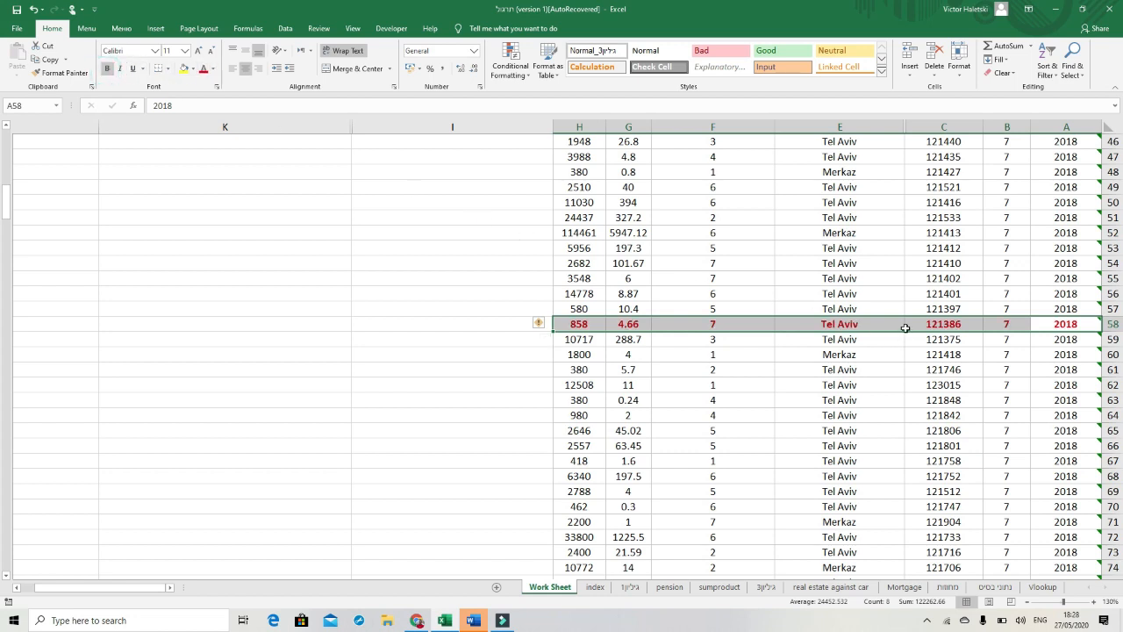
left_click(943, 324)
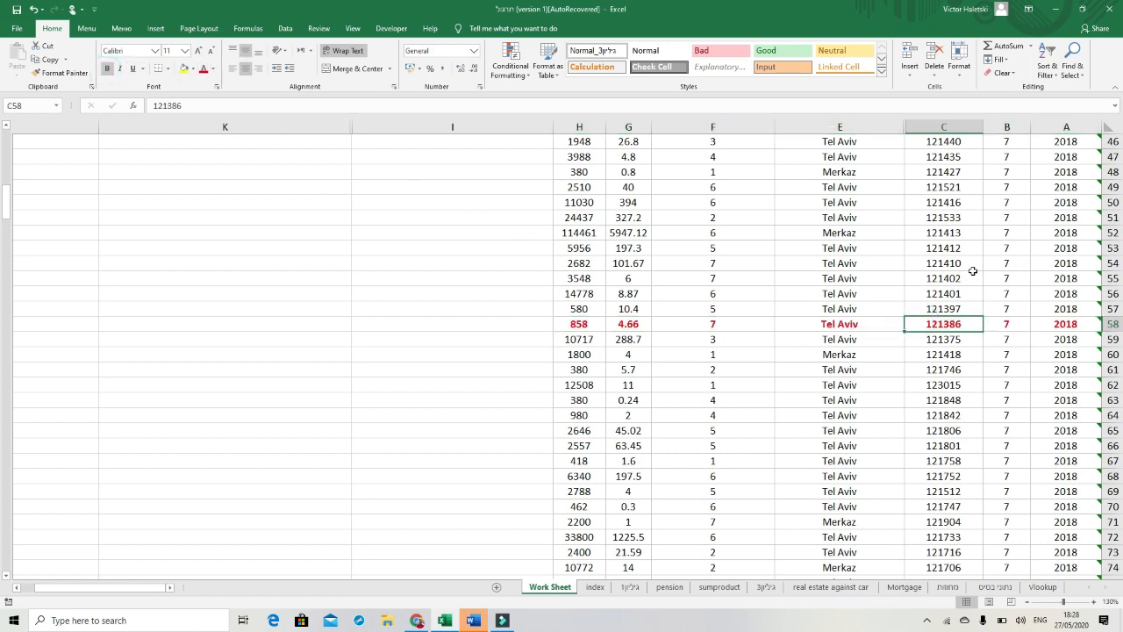
key("ctrl+c")
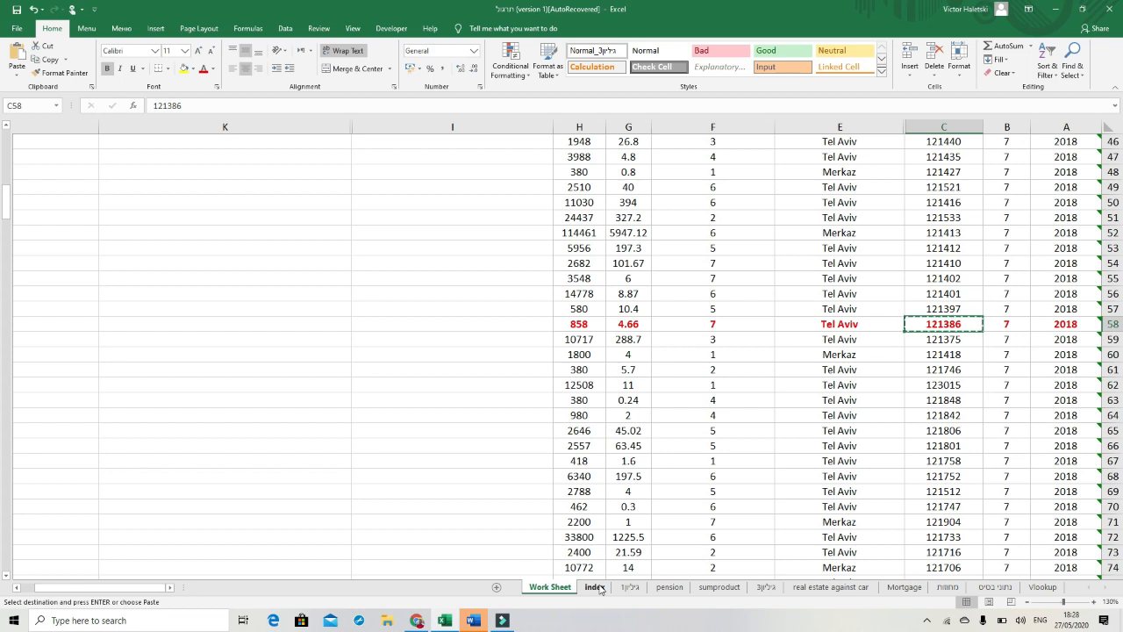
mouse_move(702, 324)
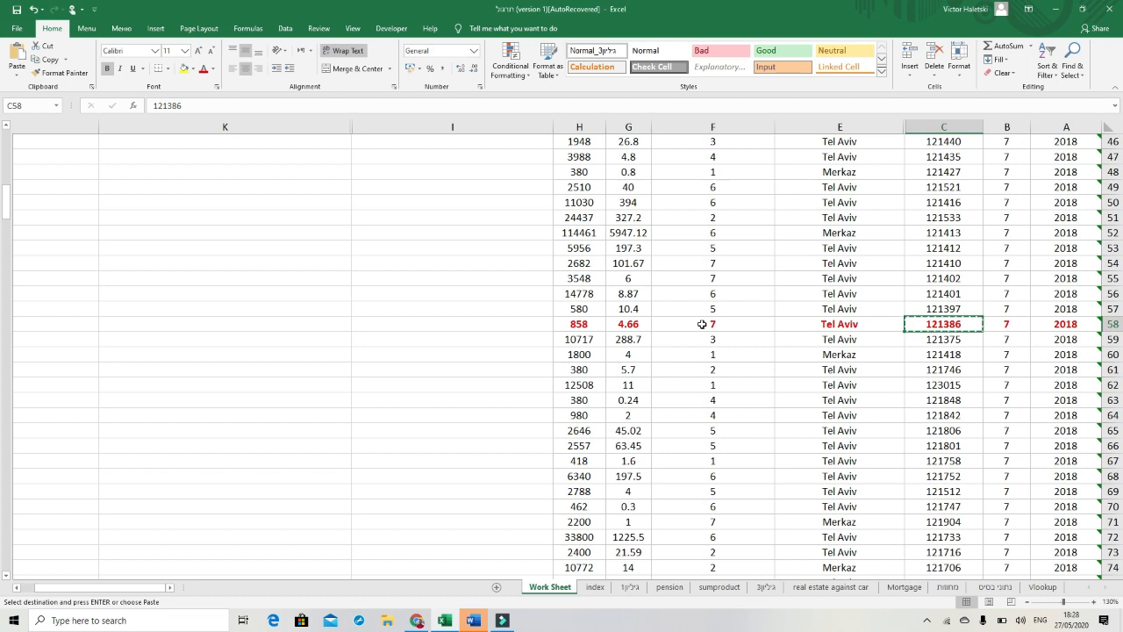
mouse_move(725, 358)
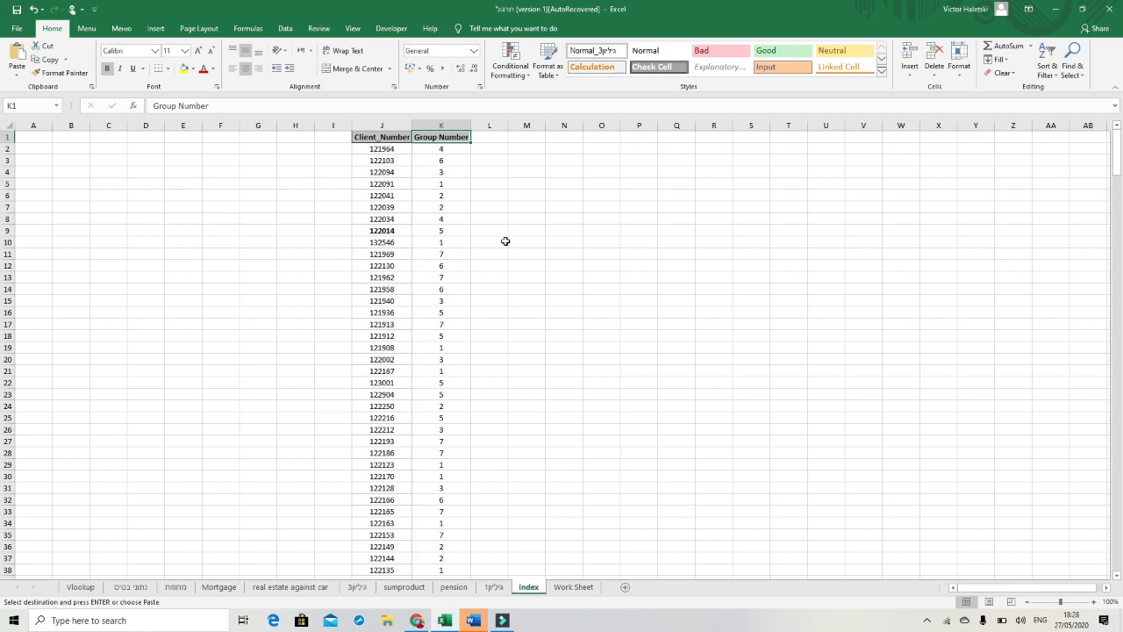
- Find 121386 in index column J, confirm group 7, and return to Work Sheet
left_click(381, 125)
type("121386")
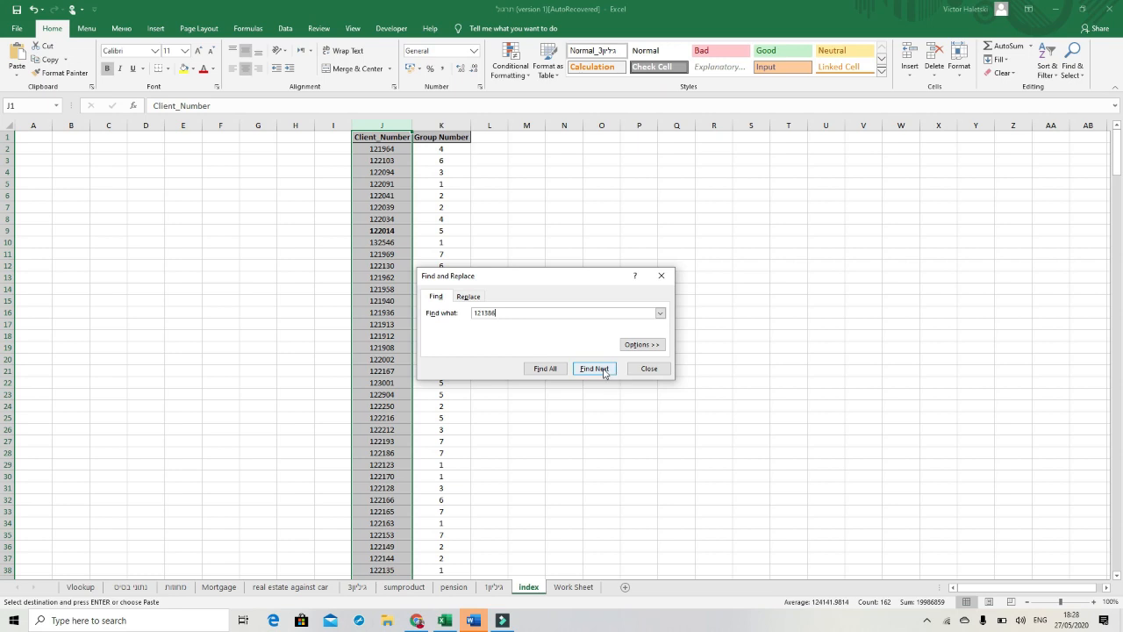
left_click(594, 368)
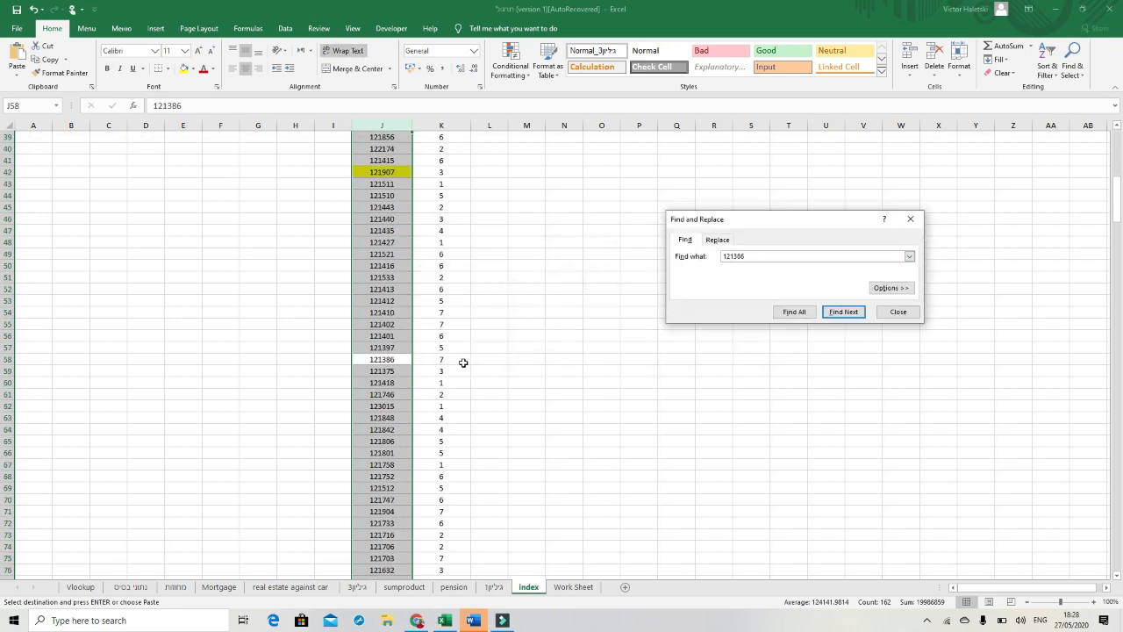
mouse_move(450, 362)
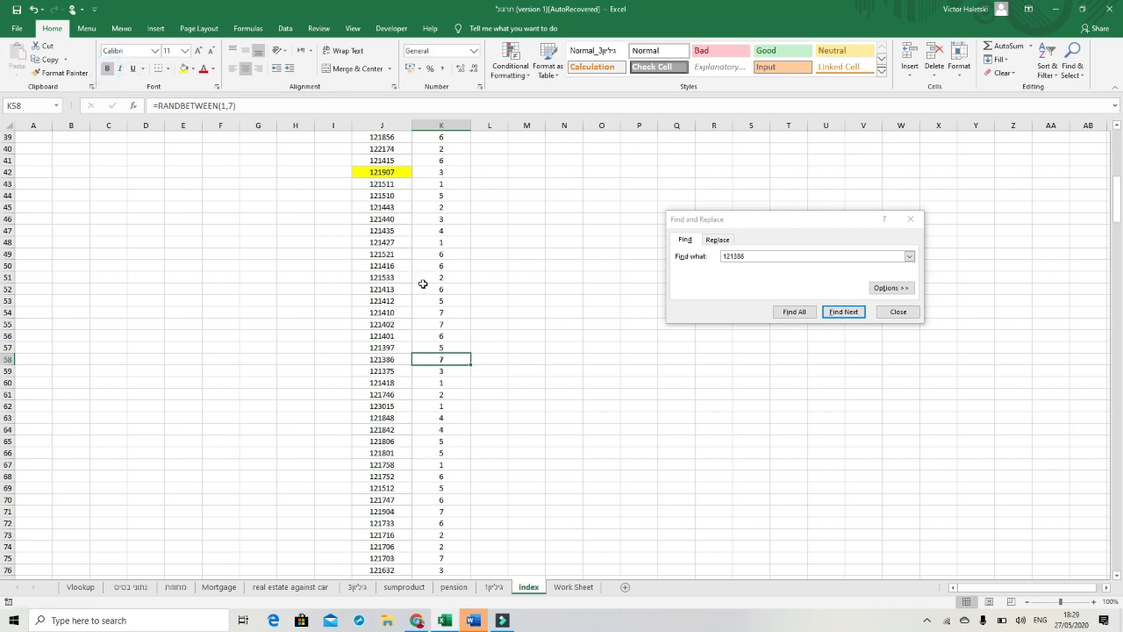
mouse_move(497, 395)
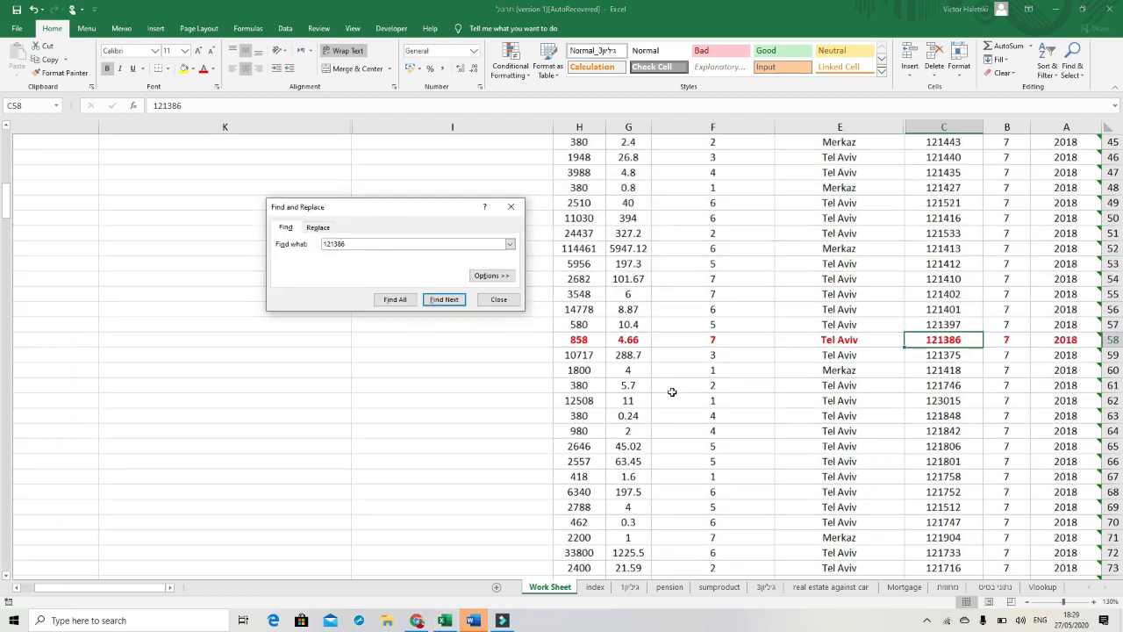
left_click(444, 299)
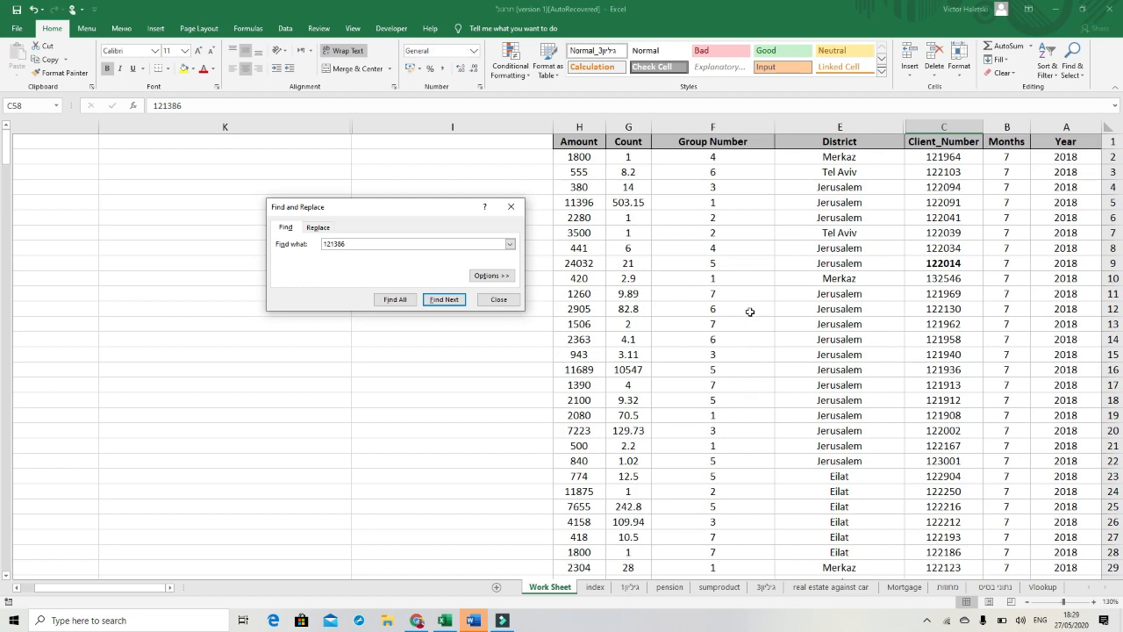
mouse_move(748, 399)
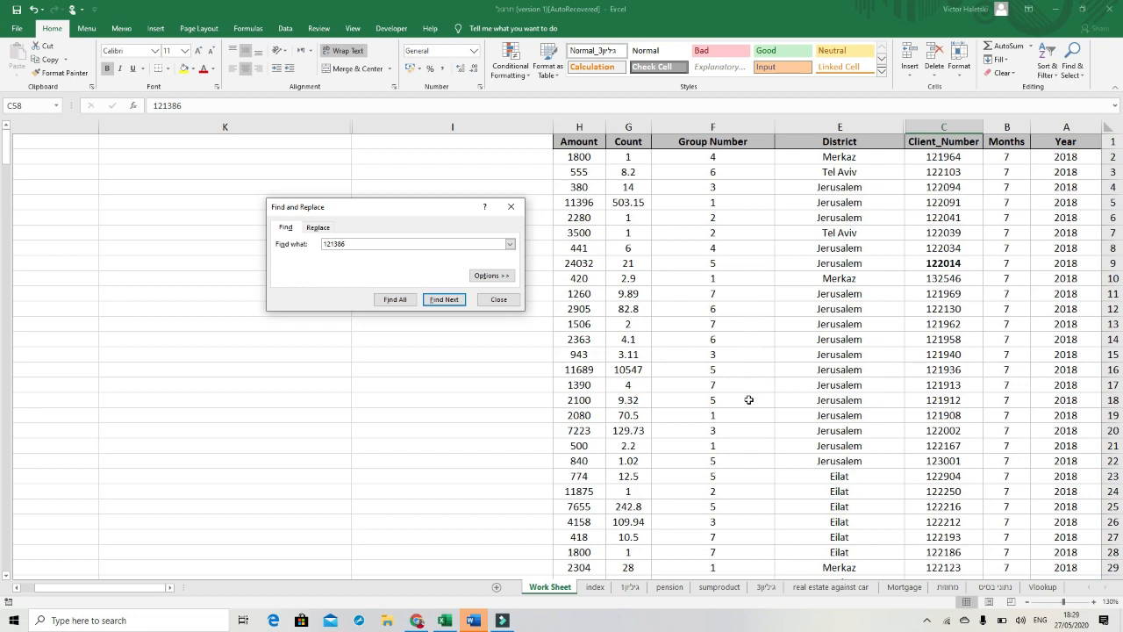